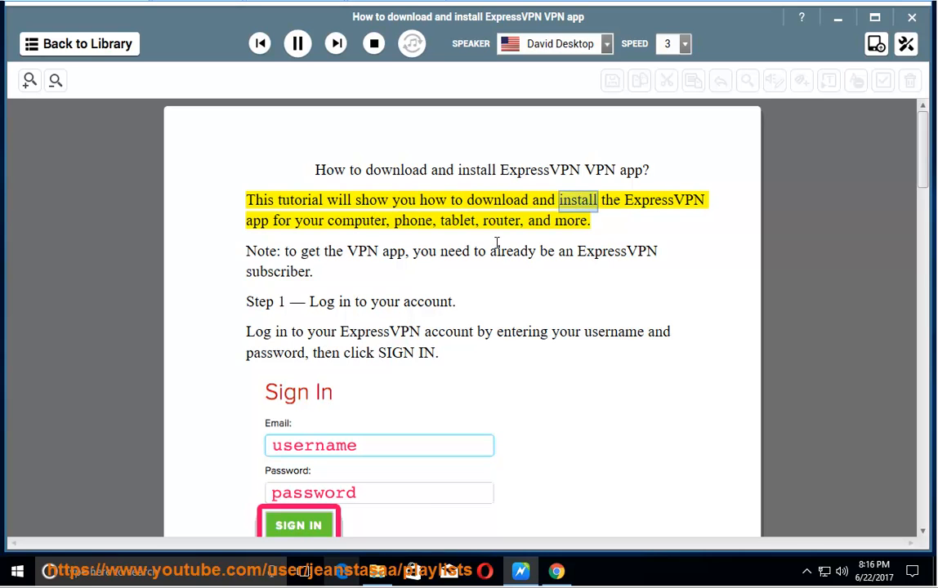
# Have the intro, subscriber Note and Step 1 username-and-password login sentence read aloud.
pyautogui.doubleClick(413, 221)
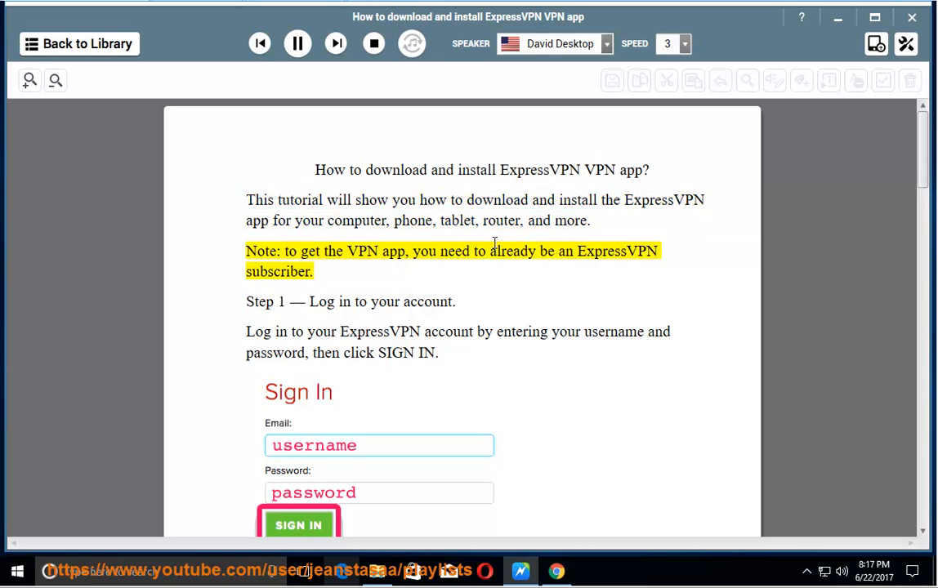
pyautogui.doubleClick(513, 251)
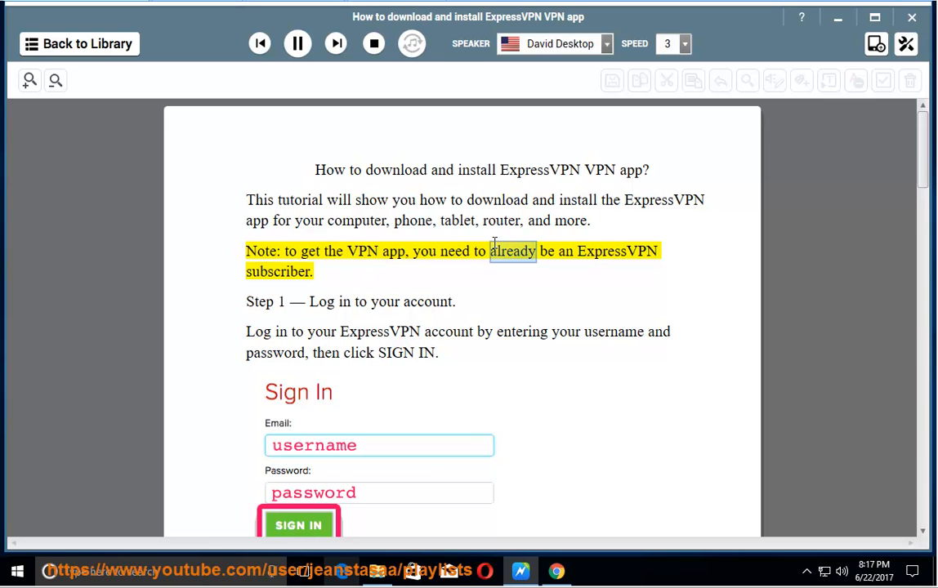
pyautogui.doubleClick(278, 271)
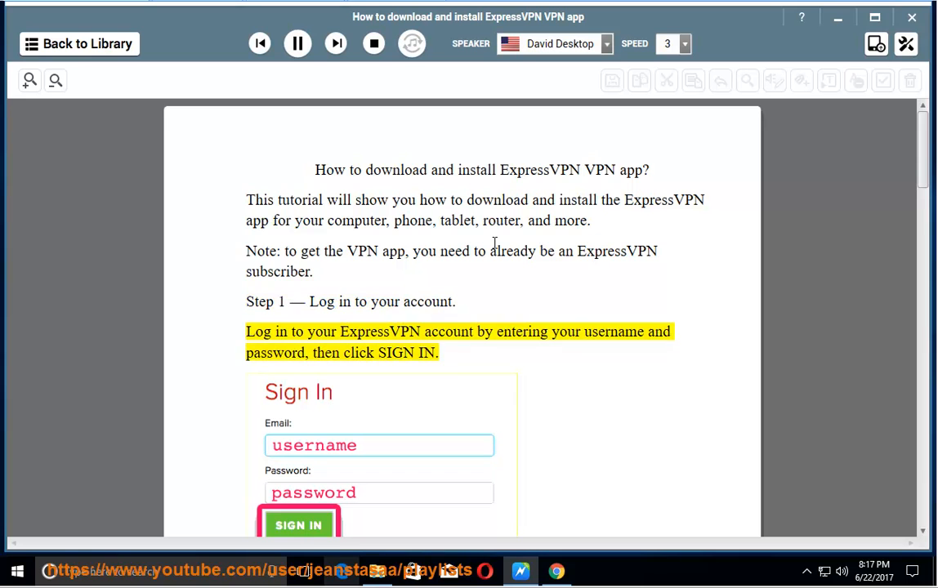
pyautogui.doubleClick(614, 332)
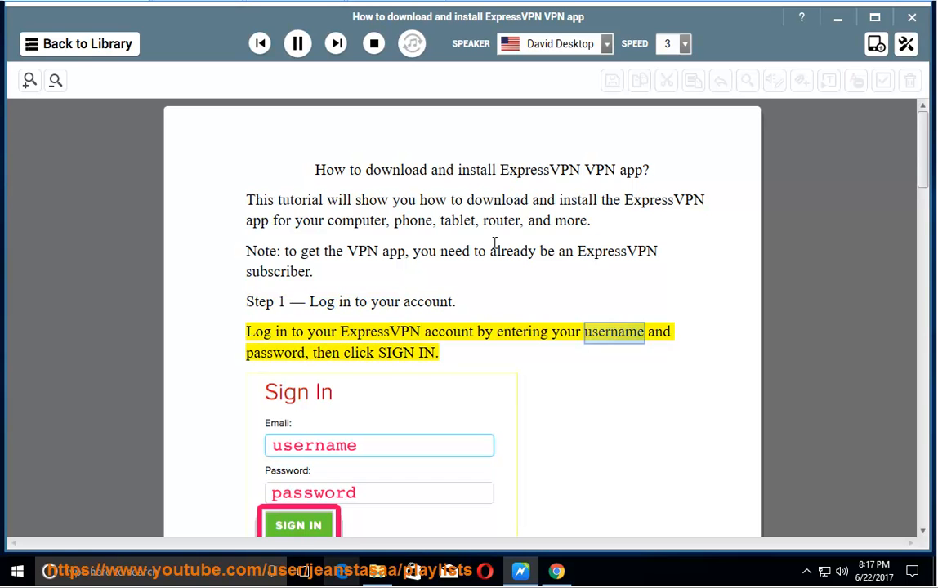
# Scroll past the Sign In picture and Step 2 while narration continues into Step 3.
pyautogui.scroll(-3)
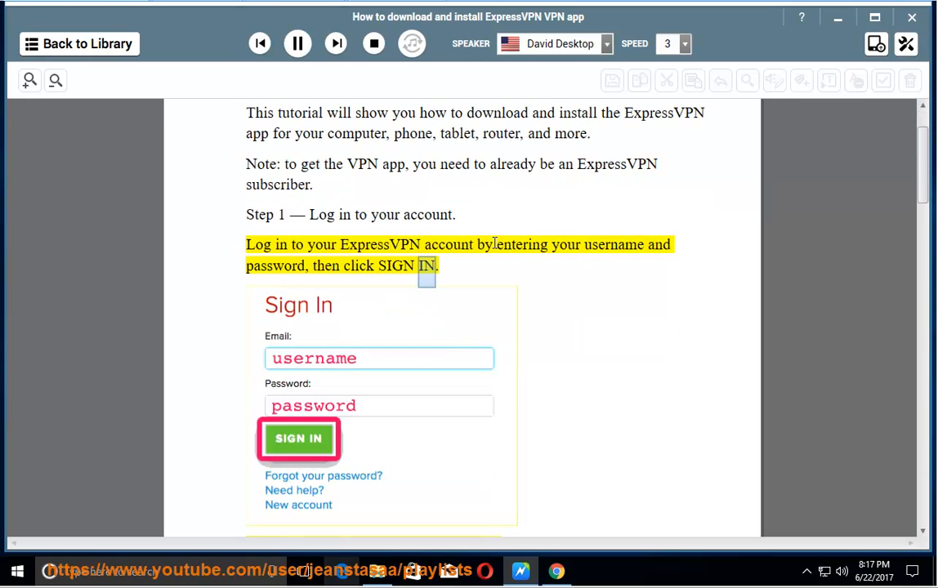
pyautogui.scroll(-3)
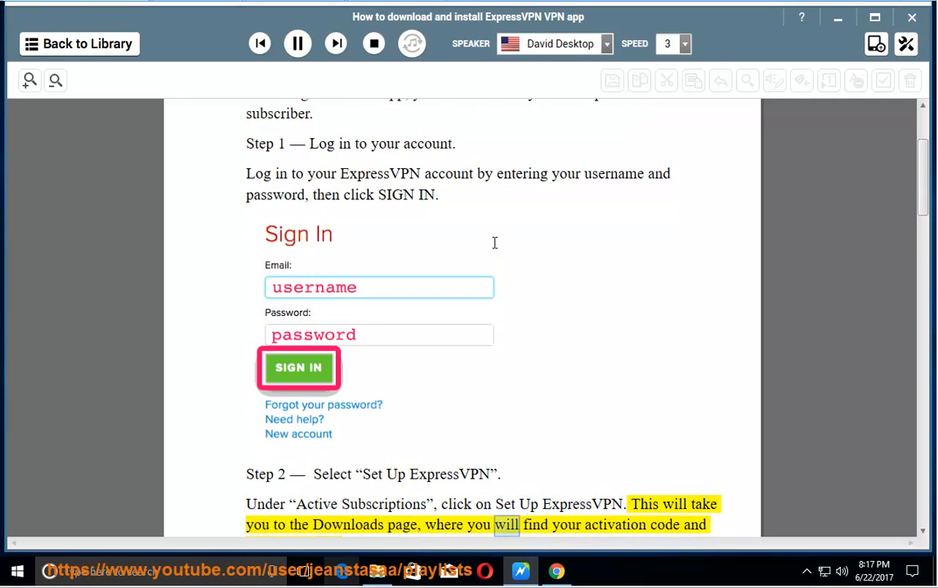
pyautogui.scroll(-3)
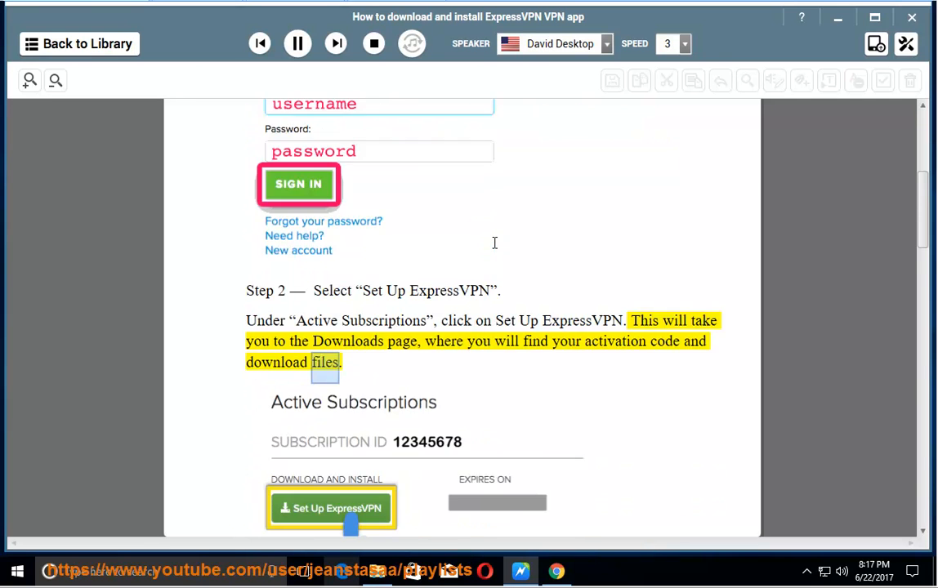
pyautogui.scroll(-3)
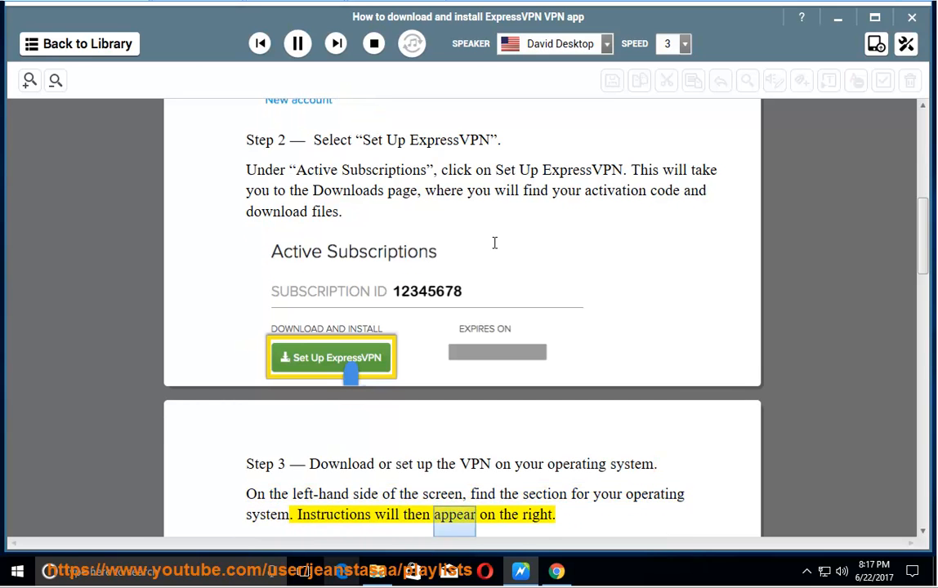
# Scroll through Step 3's operating-system directions and Windows 10 example into Step 4's setup tutorials.
pyautogui.scroll(-3)
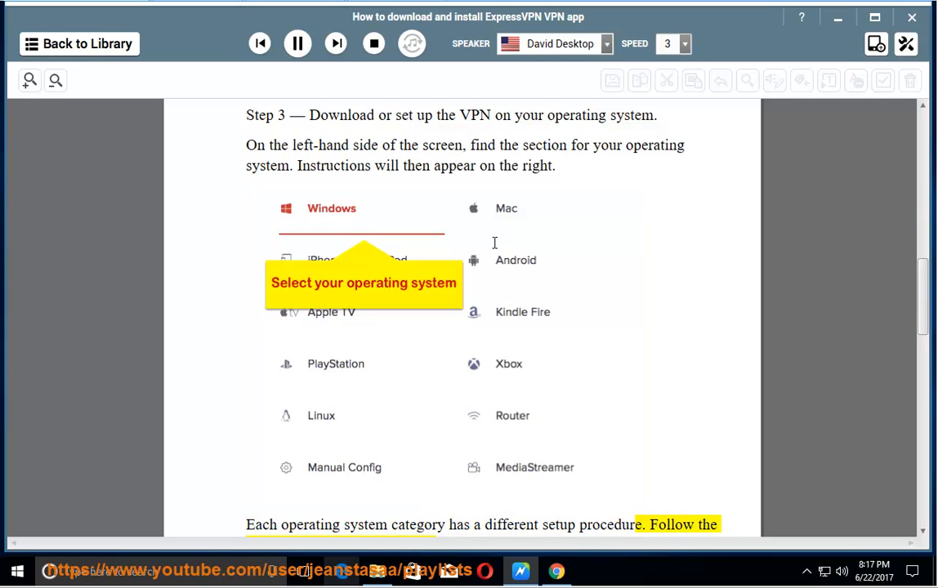
pyautogui.scroll(-3)
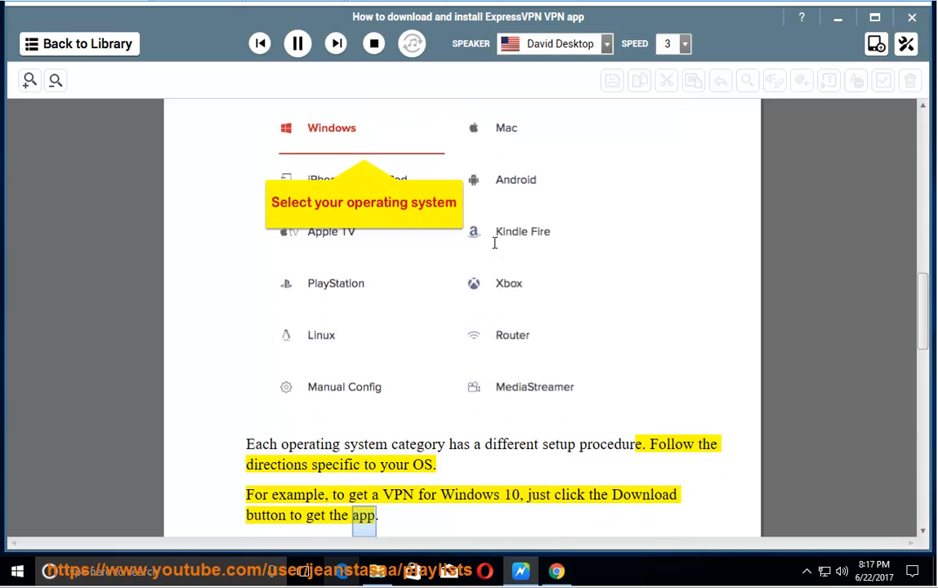
pyautogui.scroll(-3)
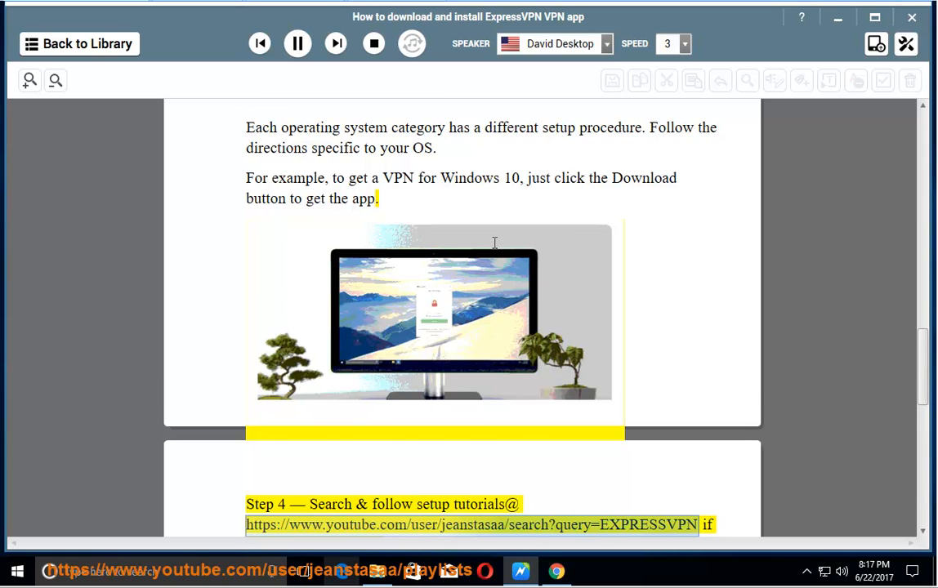
pyautogui.scroll(-3)
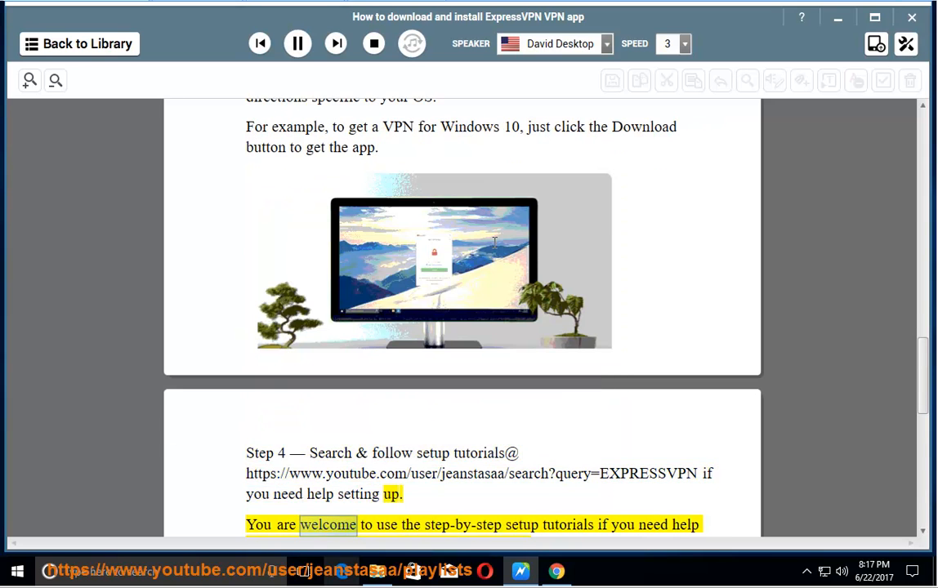